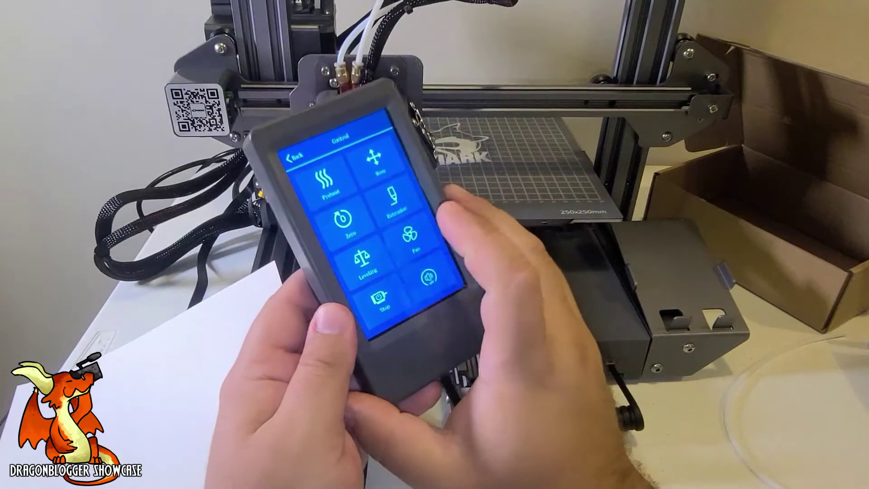
Open the Leveling menu from the Control screen to show the bed corner and centre positions
{"action": "left_click", "coordinate": [363, 264]}
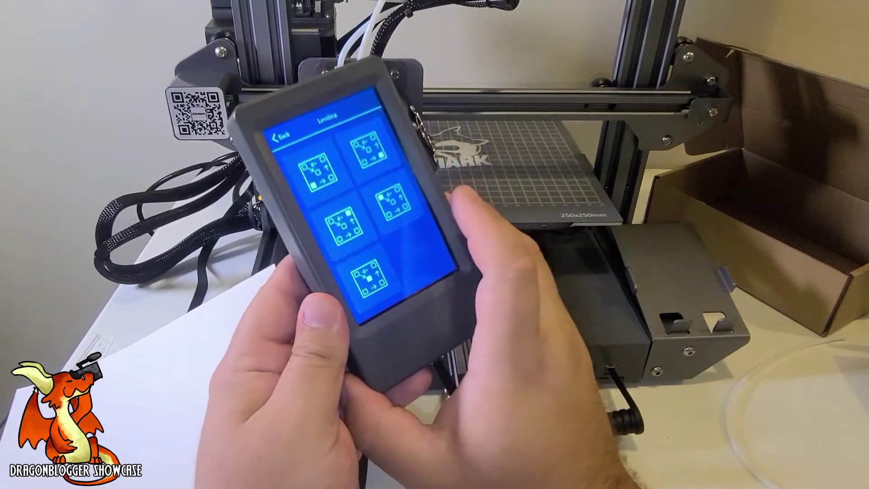